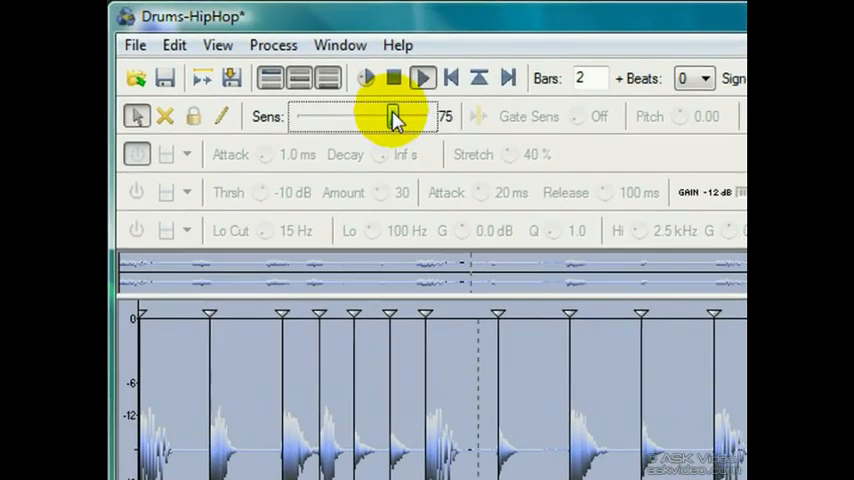
Drag the Sens slider to lower Drums-HipHop slice sensitivity from 75 to about 7.
left_click_drag(390, 117, 410, 117)
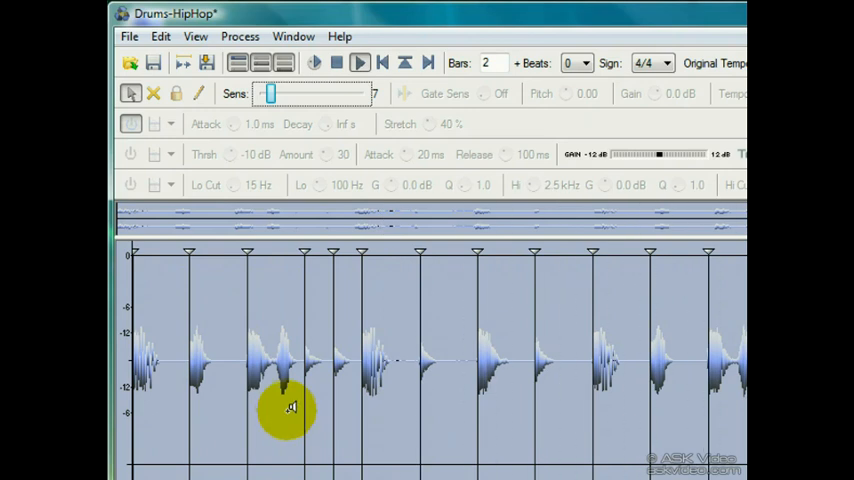
Play the sliced Drums-HipHop loop, then stop playback.
left_click(336, 62)
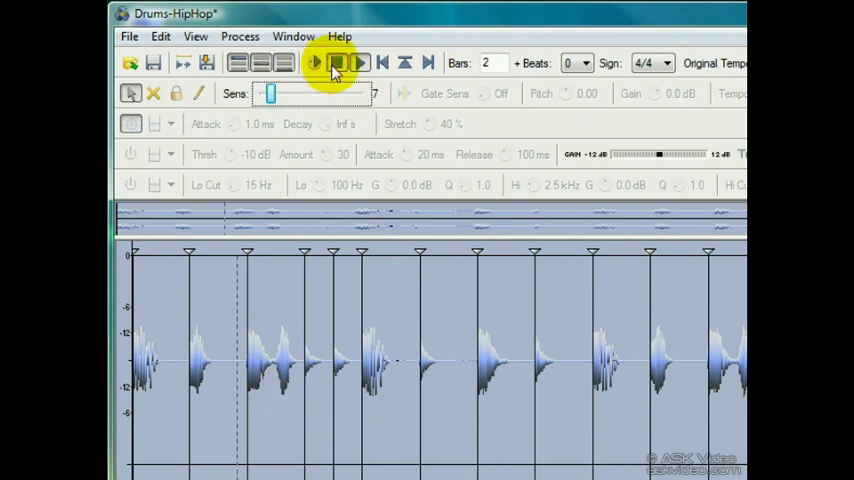
left_click(336, 62)
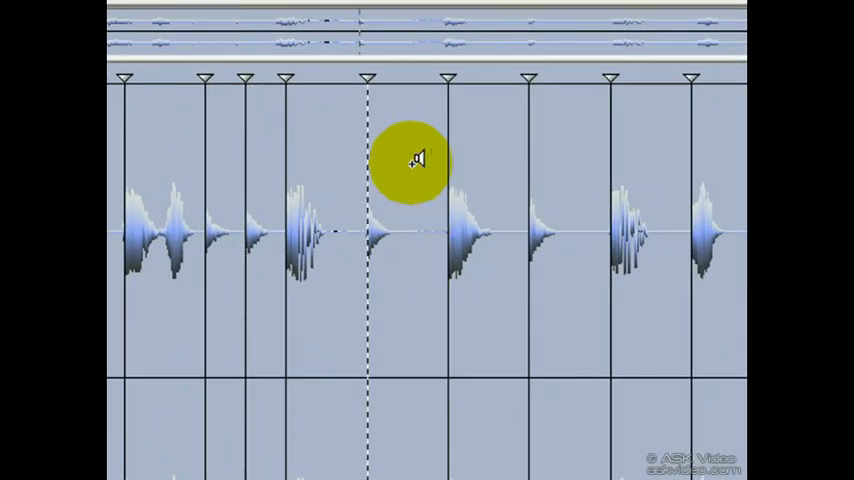
mouse_move(495, 160)
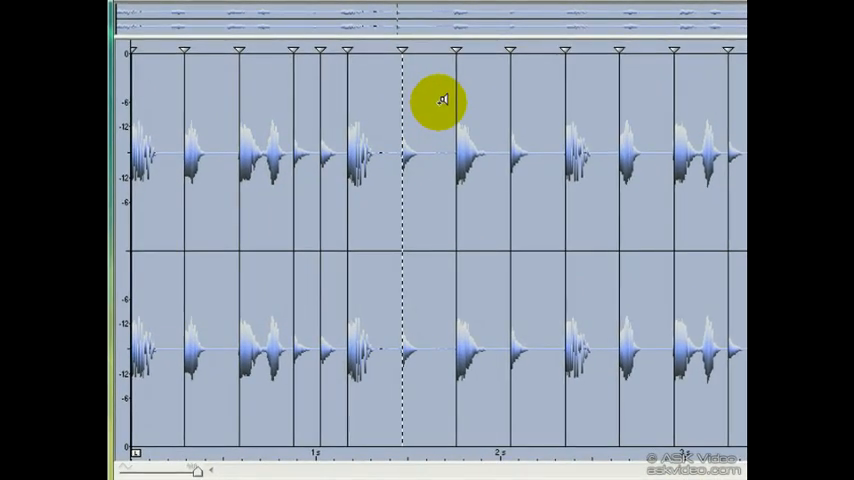
mouse_move(355, 95)
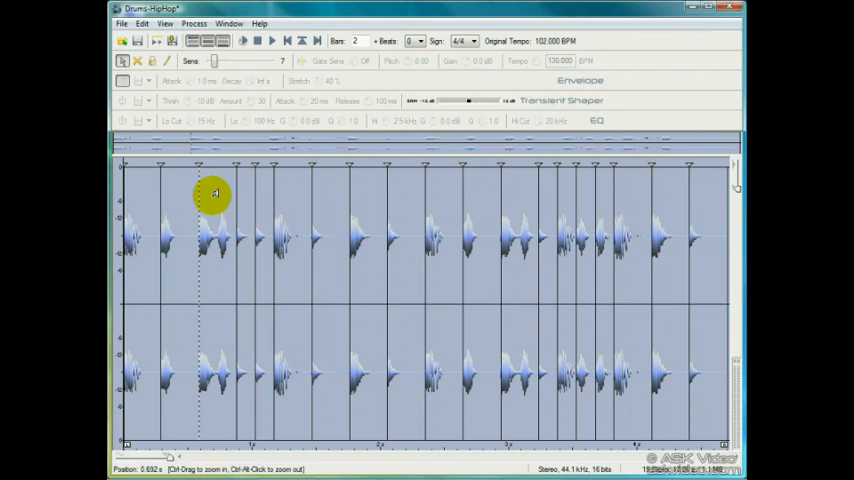
mouse_move(180, 221)
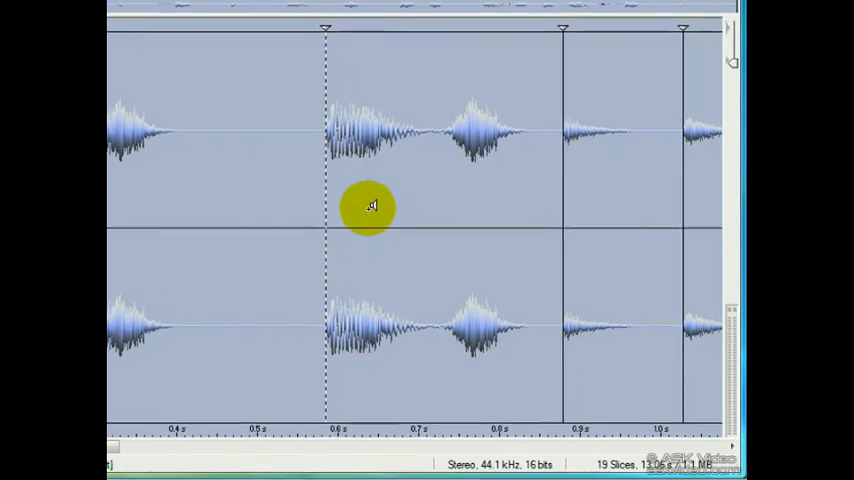
Magnify the waveform to fit the single slice around 0.6–0.9 seconds.
right_click(355, 200)
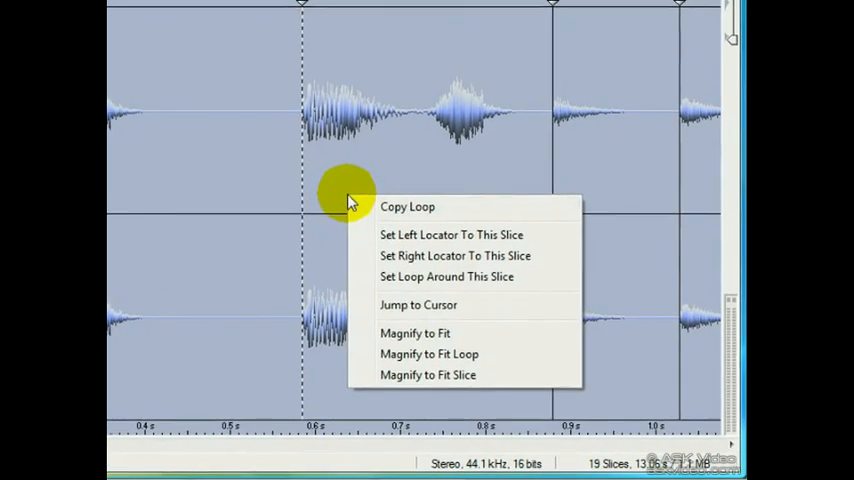
mouse_move(480, 373)
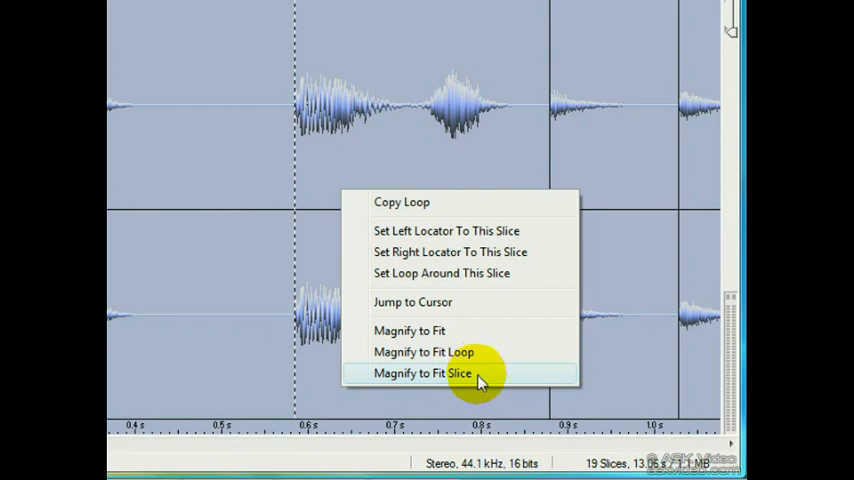
left_click(423, 373)
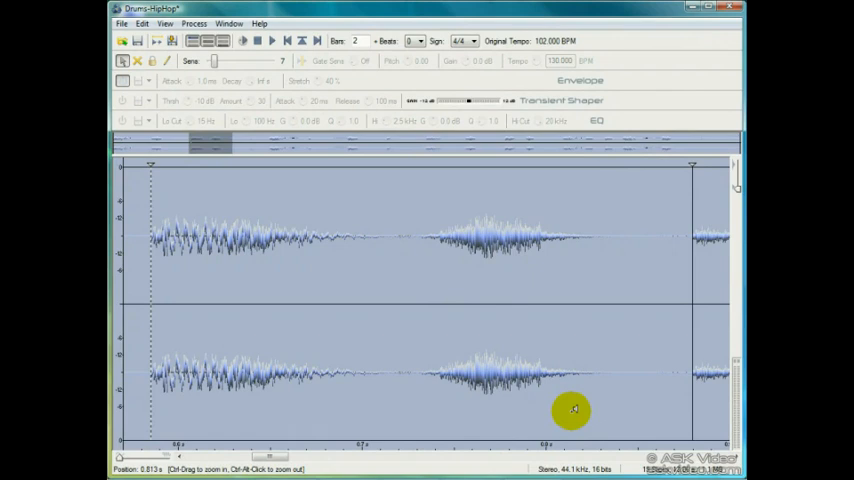
mouse_move(380, 268)
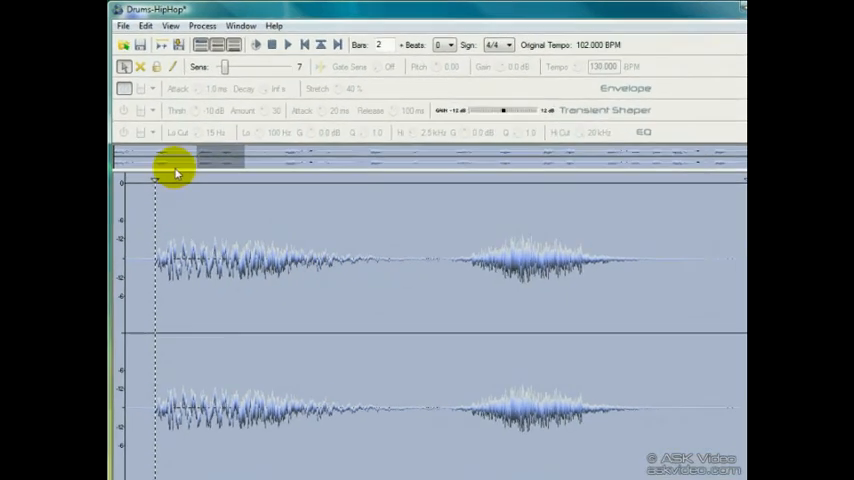
mouse_move(190, 84)
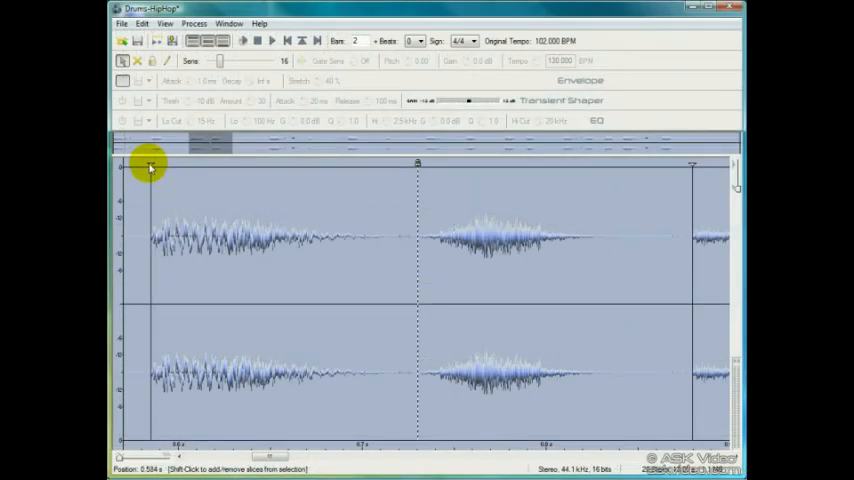
Lock the first slice marker of the Drums-HipHop loop.
right_click(150, 168)
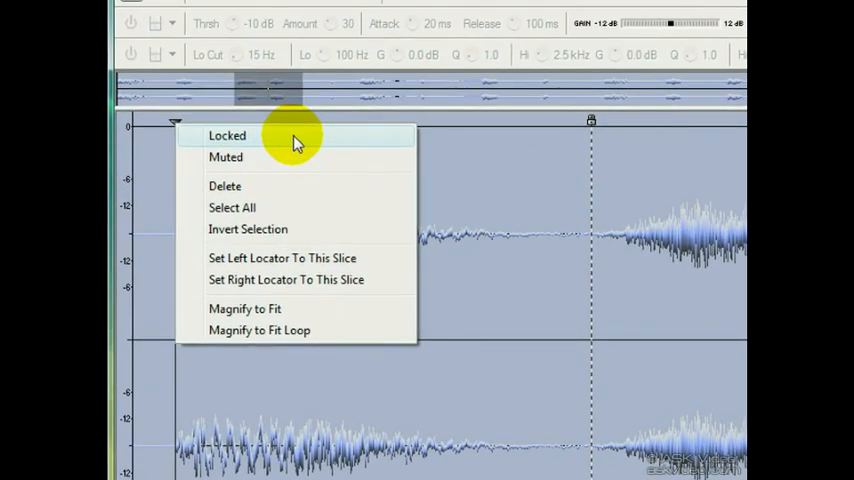
left_click(227, 135)
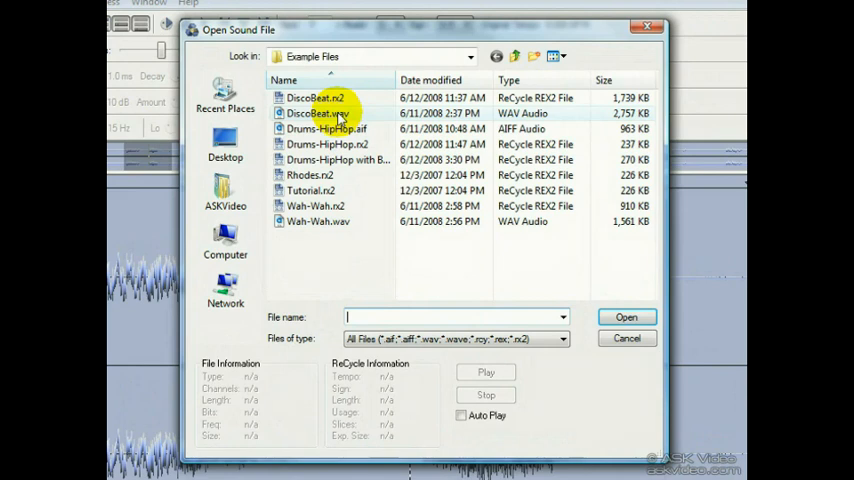
Open DiscoBeat.wav from the Example Files folder.
left_click(318, 113)
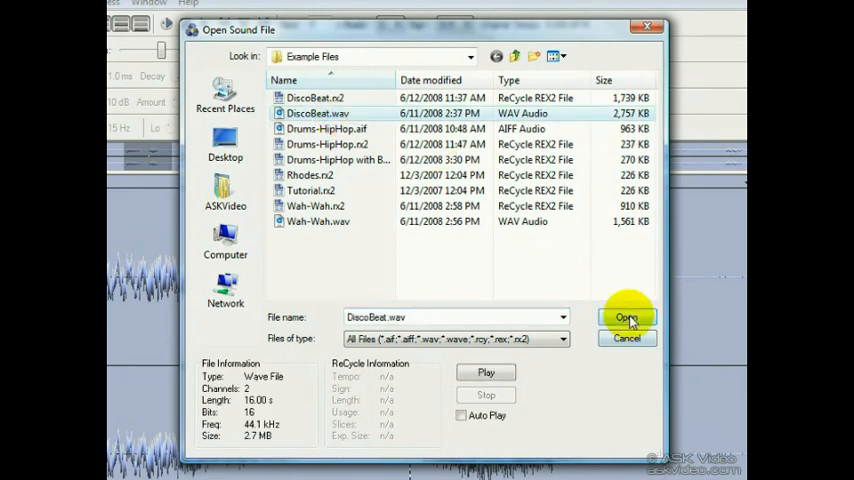
left_click(627, 317)
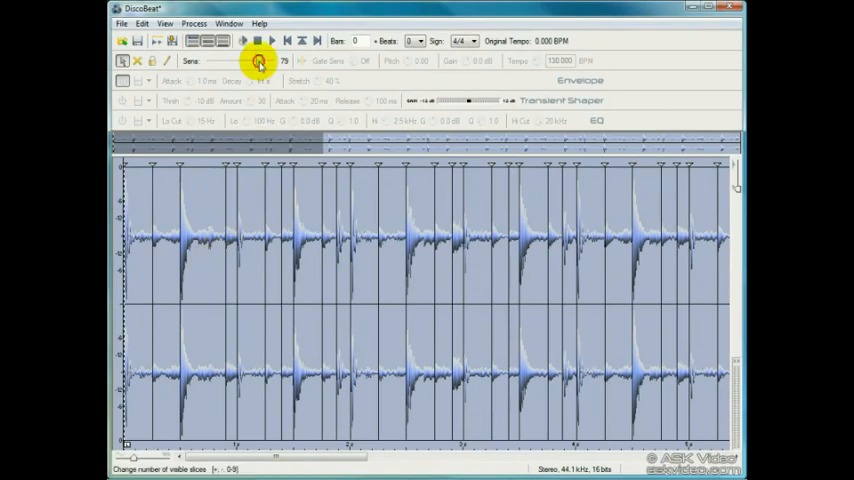
Raise DiscoBeat's slice sensitivity to 94 for more slice markers.
left_click(266, 61)
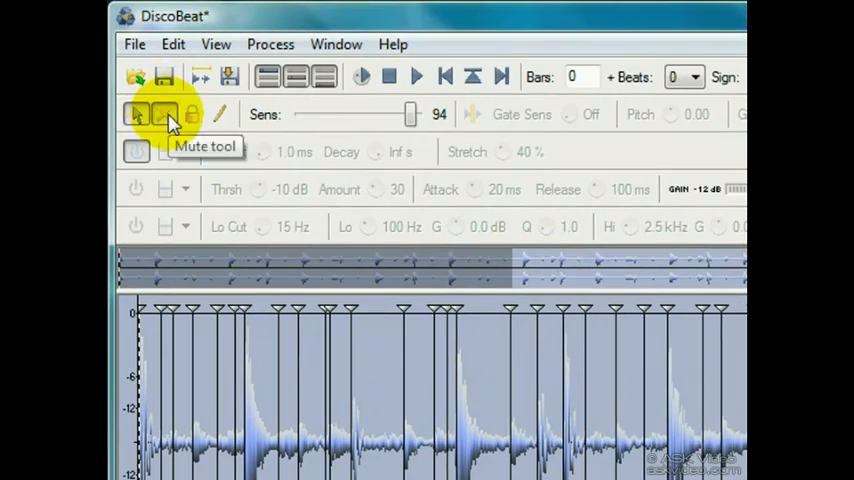
mouse_move(192, 113)
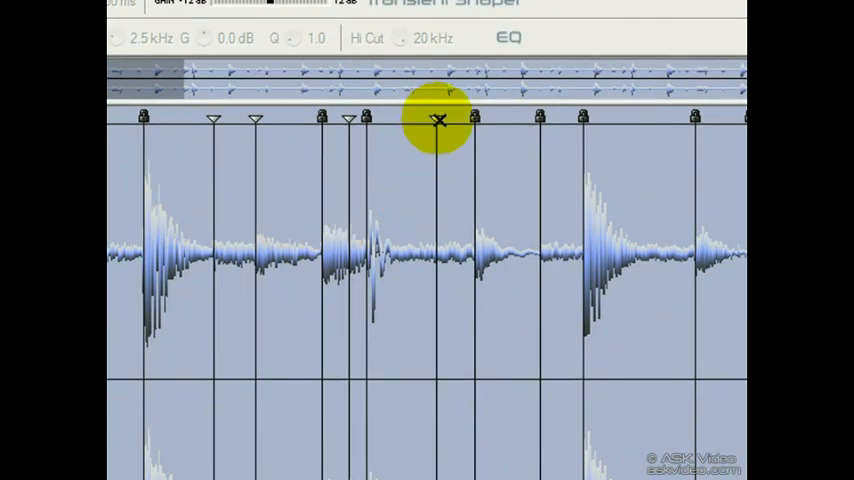
Mute the DiscoBeat slice starting at the selected marker.
left_click(438, 120)
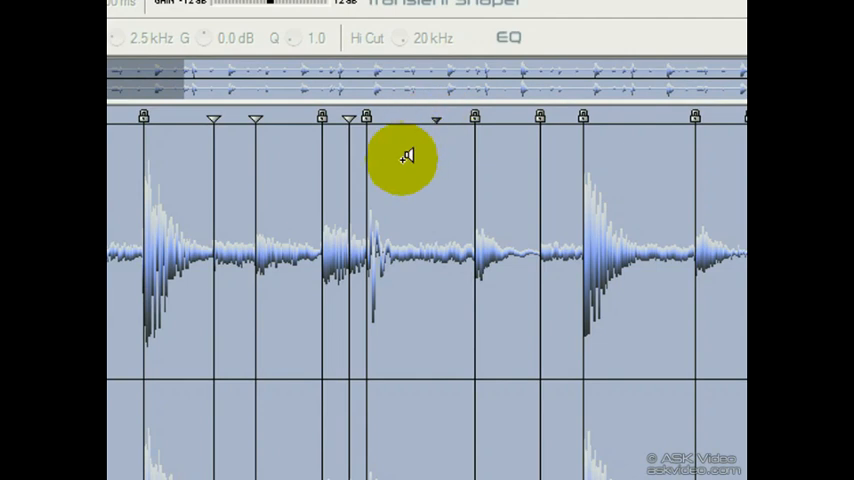
mouse_move(407, 153)
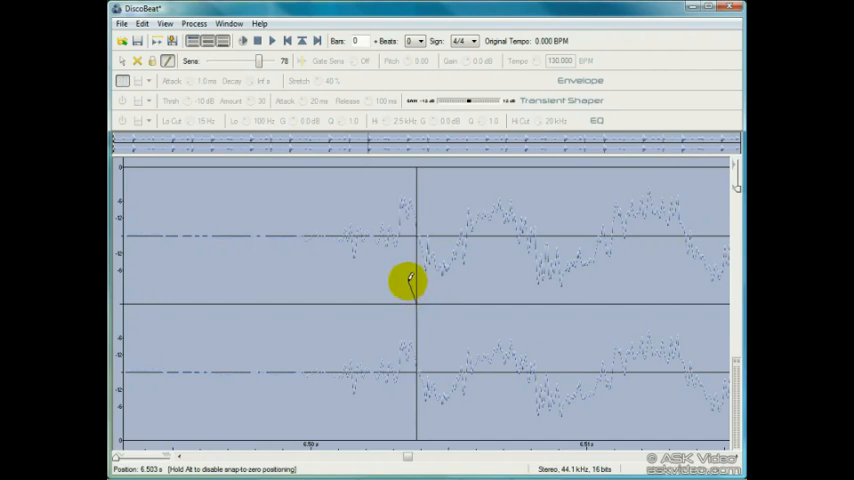
mouse_move(438, 278)
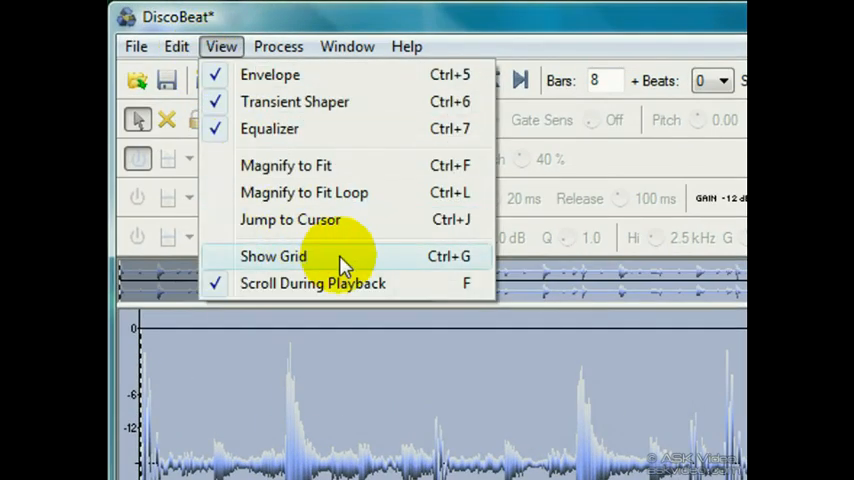
Show the bar-and-beat grid over the DiscoBeat waveform.
left_click(273, 256)
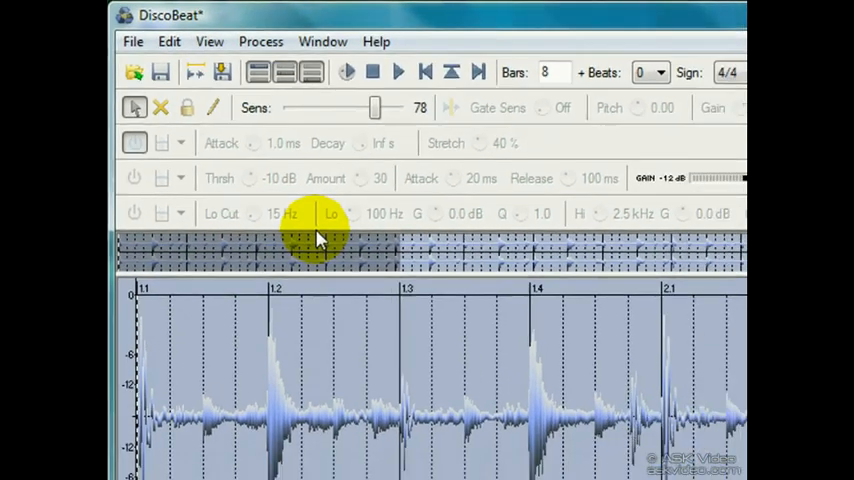